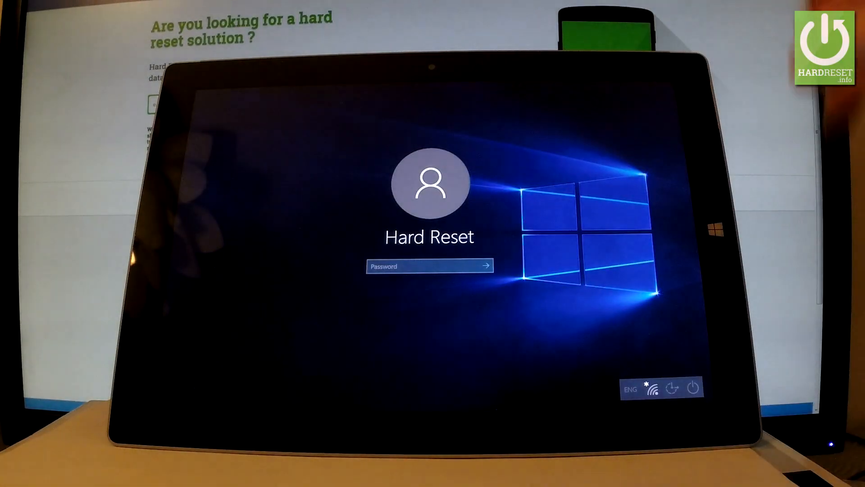
- Bring up the touch keyboard and enter the first password characters
click(425, 266)
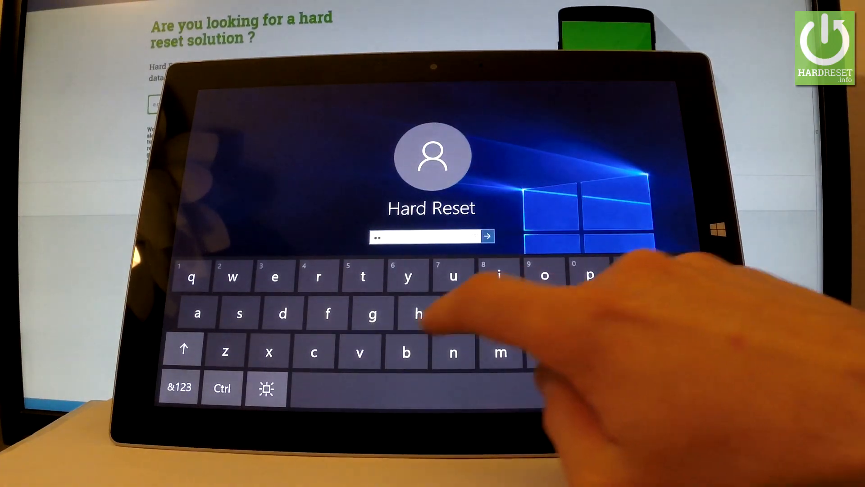
click(486, 236)
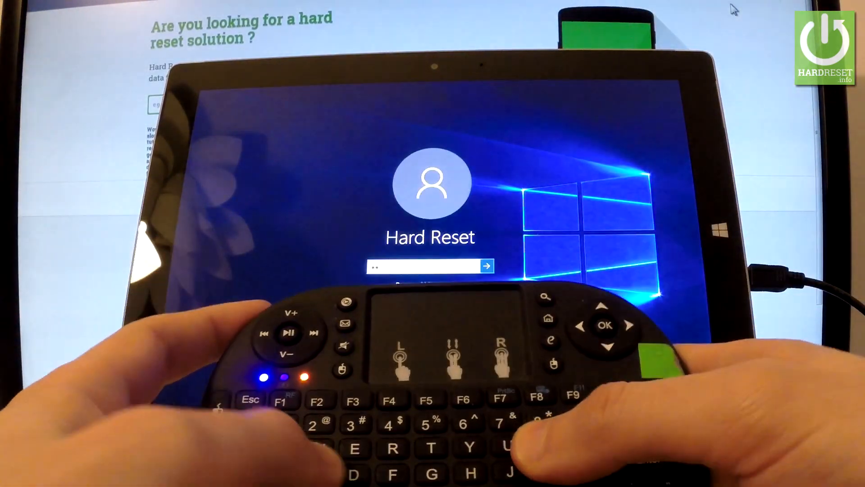
- Enter the password, then Shift-restart from the power menu into recovery
text(•••)
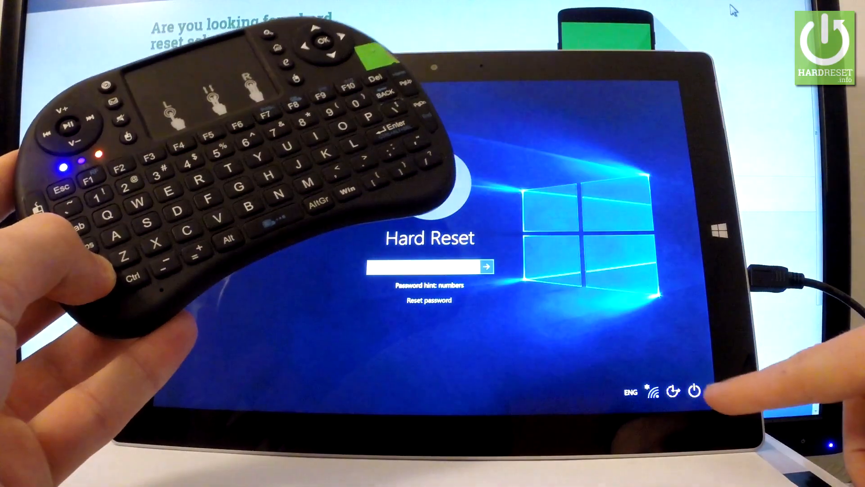
click(695, 391)
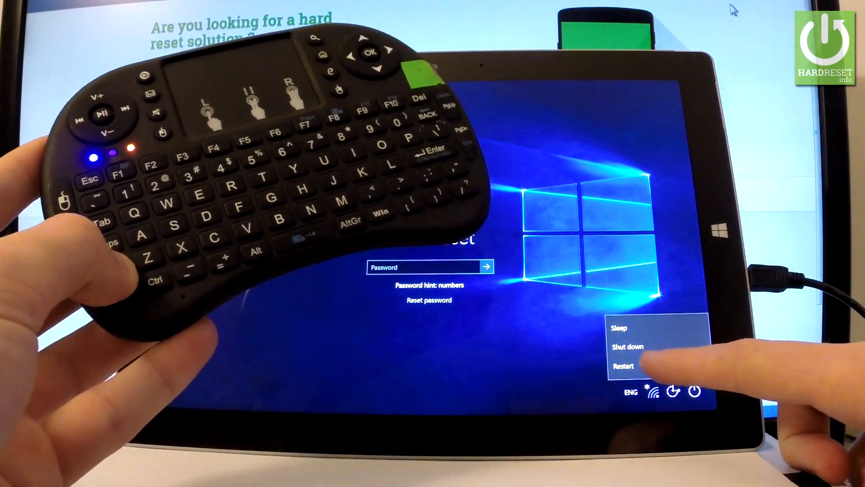
click(622, 366)
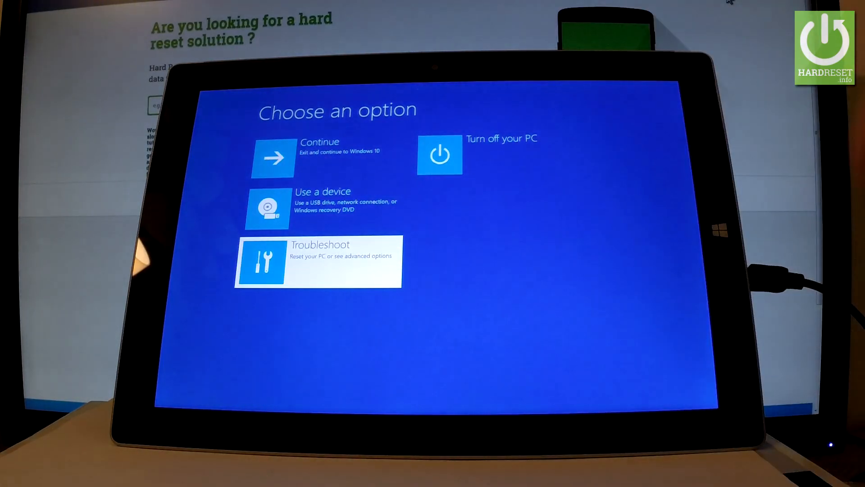
- Choose Troubleshoot, then Reset this PC
click(317, 261)
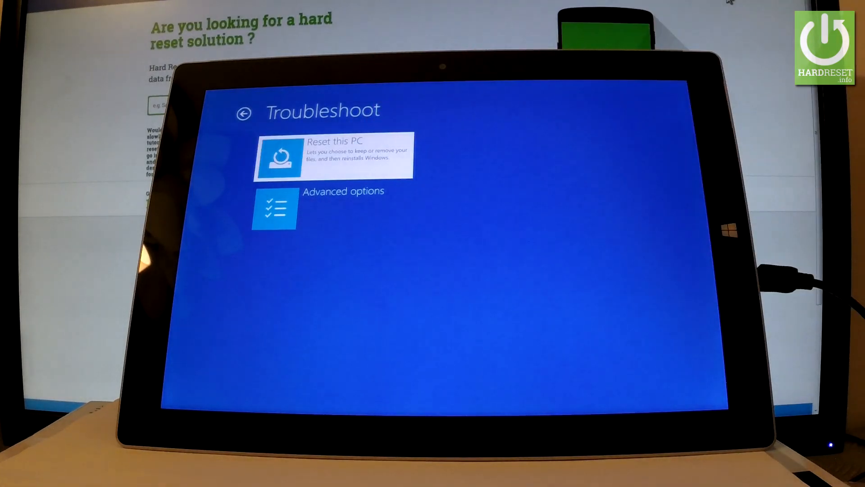
click(332, 156)
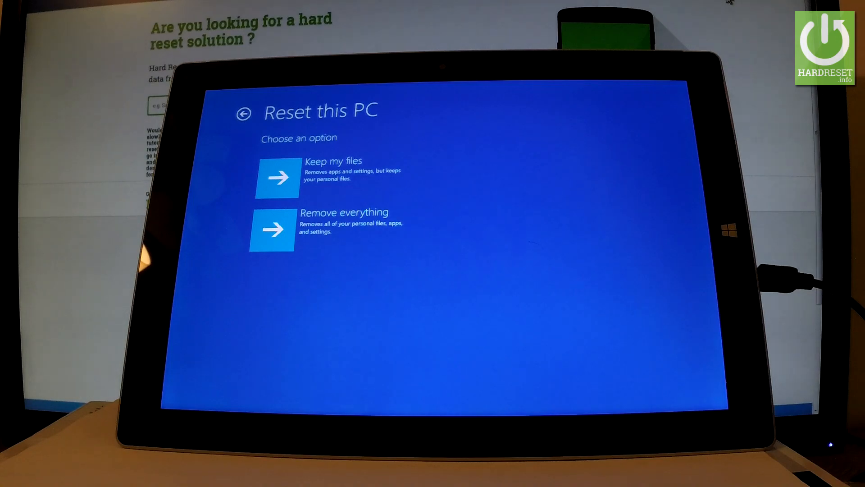
- Select Remove everything on the Reset this PC screen
click(328, 227)
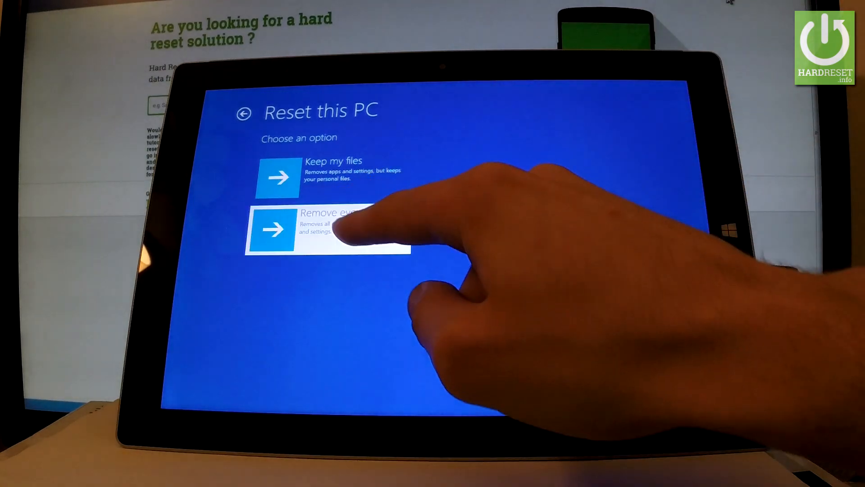
click(325, 228)
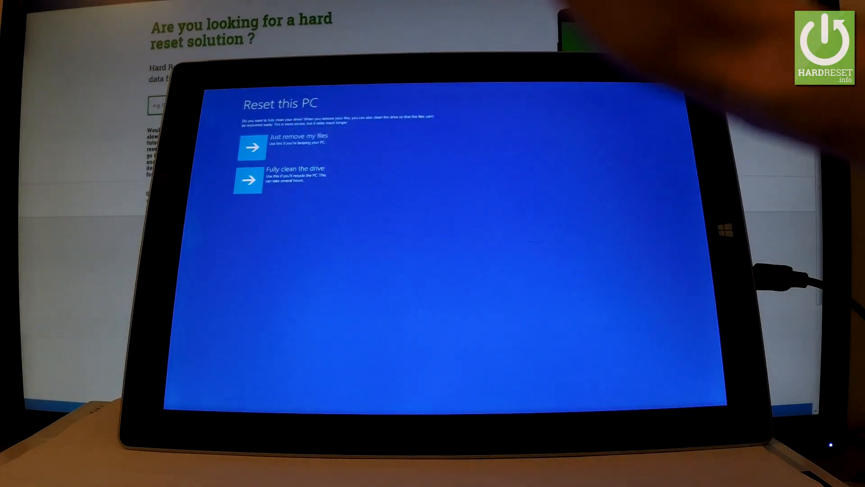
- Choose Just remove my files instead of fully cleaning the drive
click(251, 147)
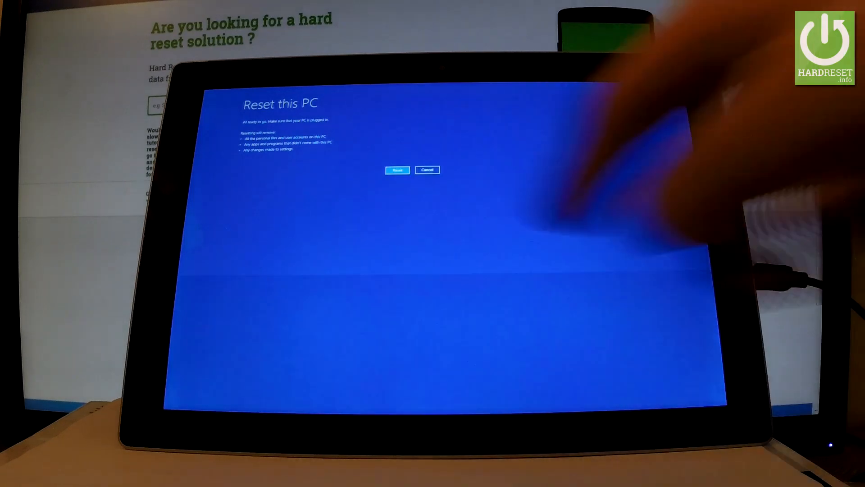
- Confirm with Reset on the All ready to go screen
click(396, 169)
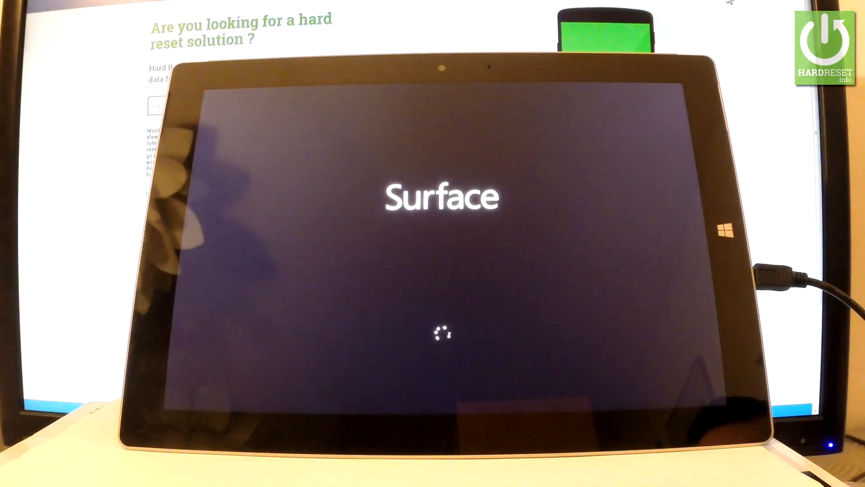